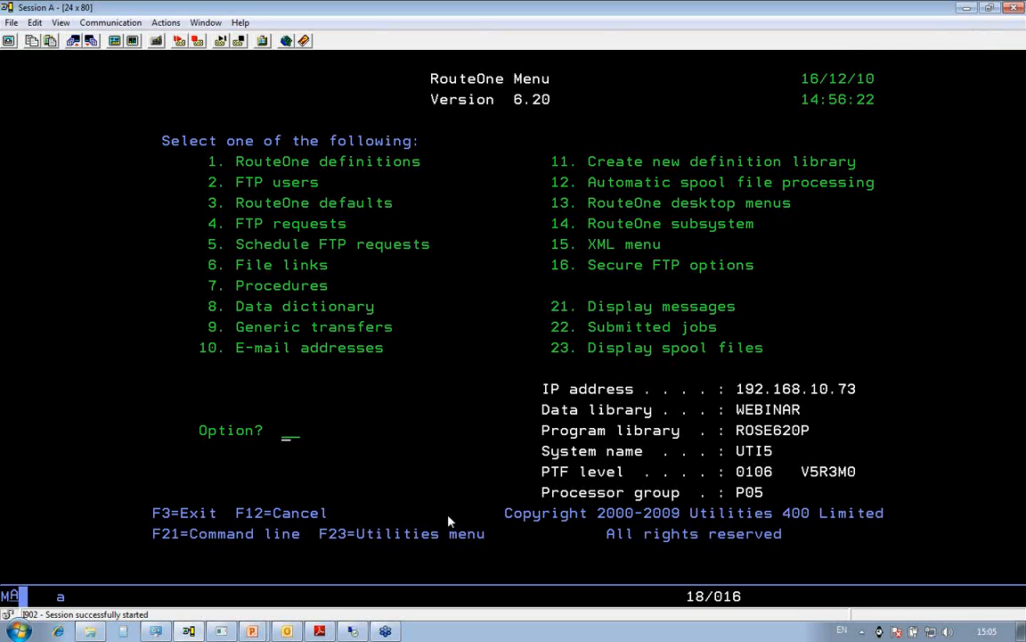
Open the SALES definition for change and review its input files SH201001 and SHOECUST.
{"action": "type", "text": "1"}
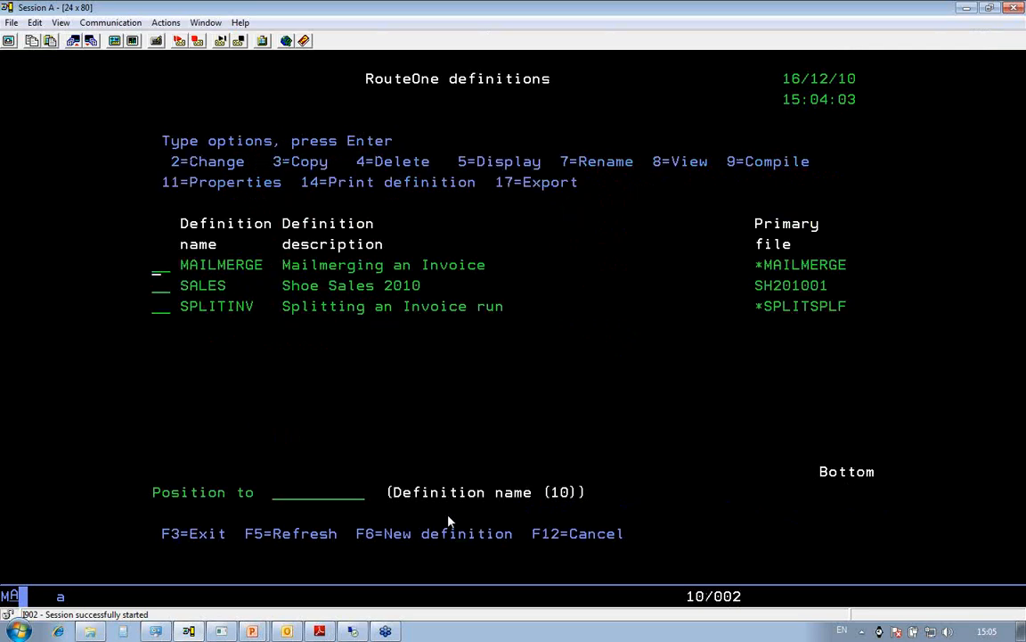
{"action": "type", "text": "2"}
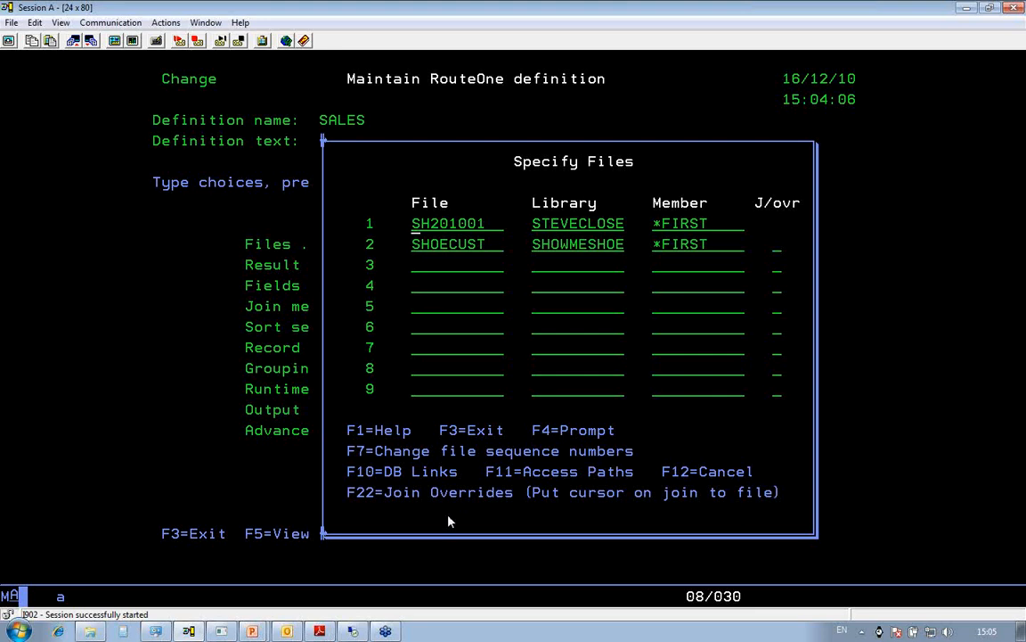
{"action": "key", "text": "F12"}
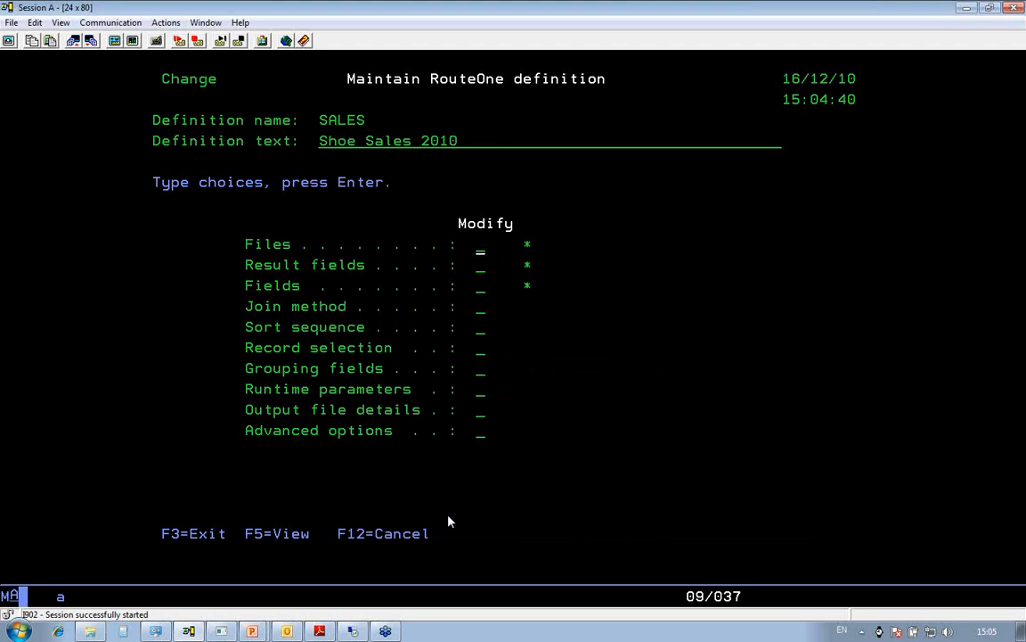
{"action": "type", "text": "1"}
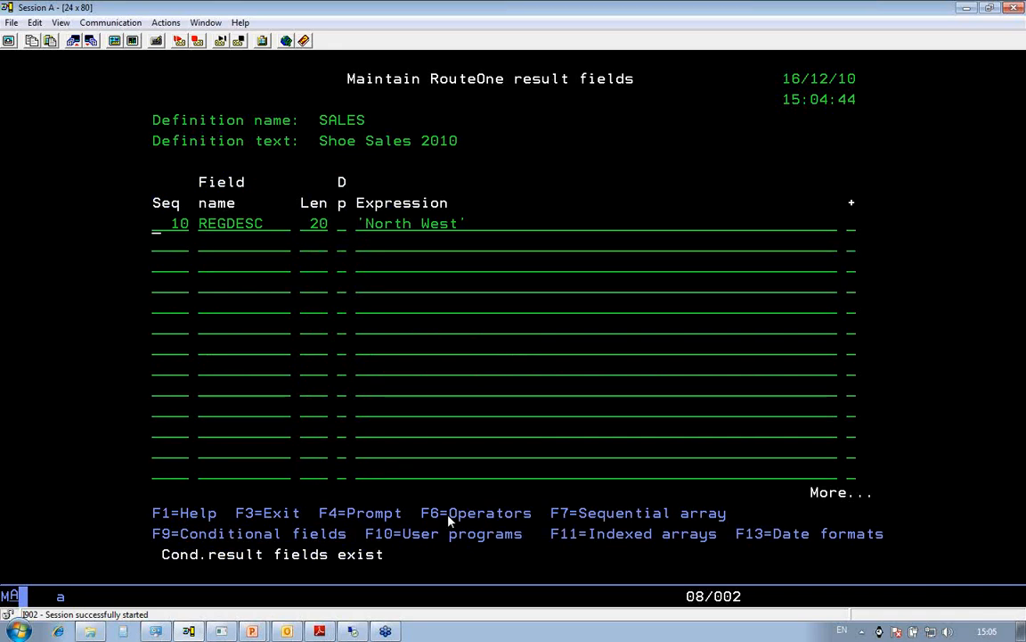
{"action": "key", "text": "f9"}
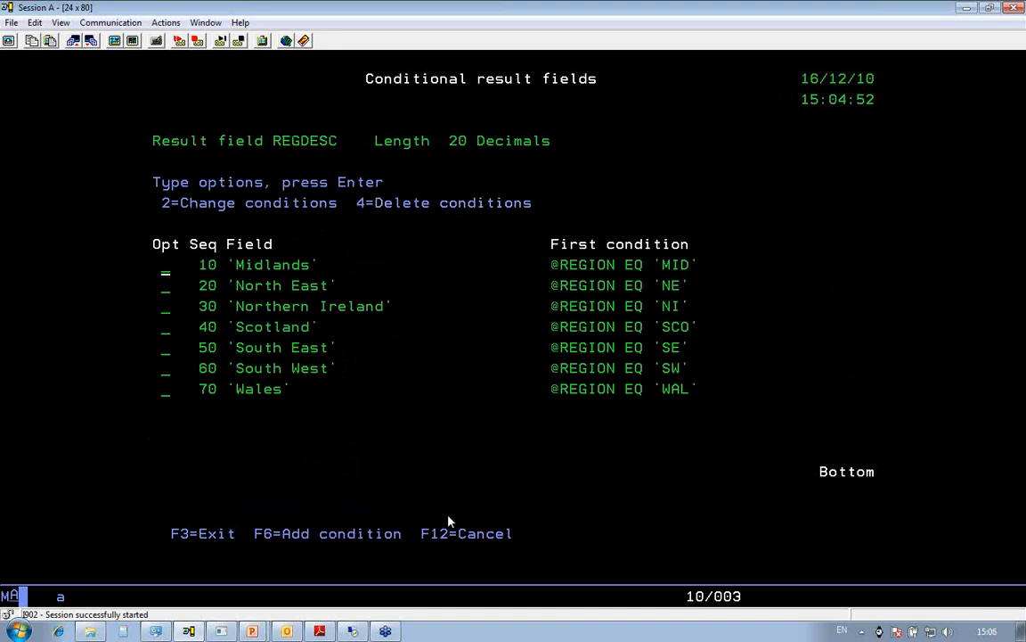
{"action": "mouse_move", "coordinate": [524, 410]}
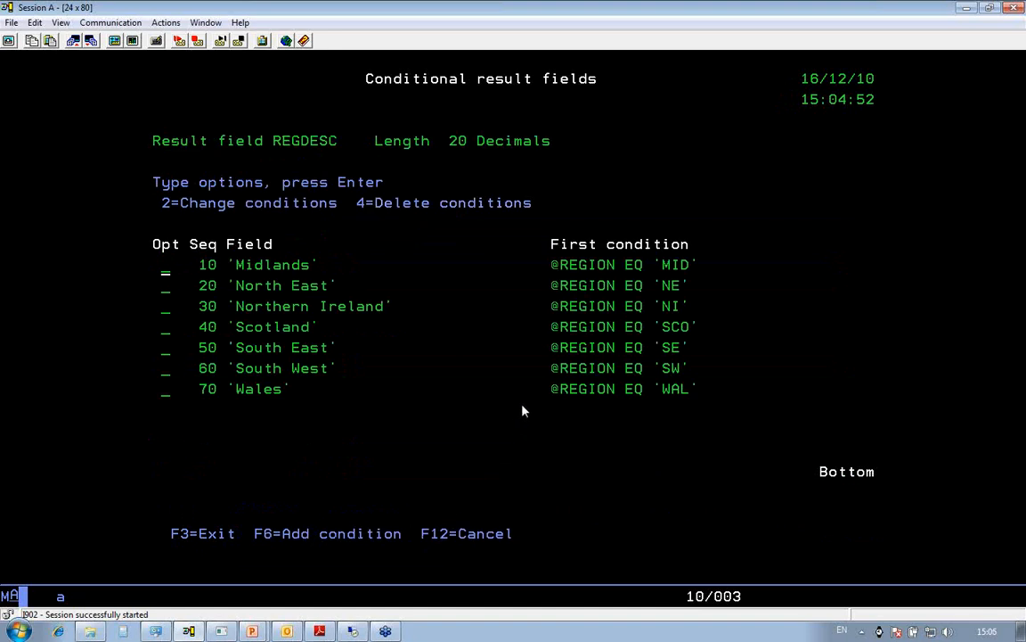
{"action": "mouse_move", "coordinate": [658, 257]}
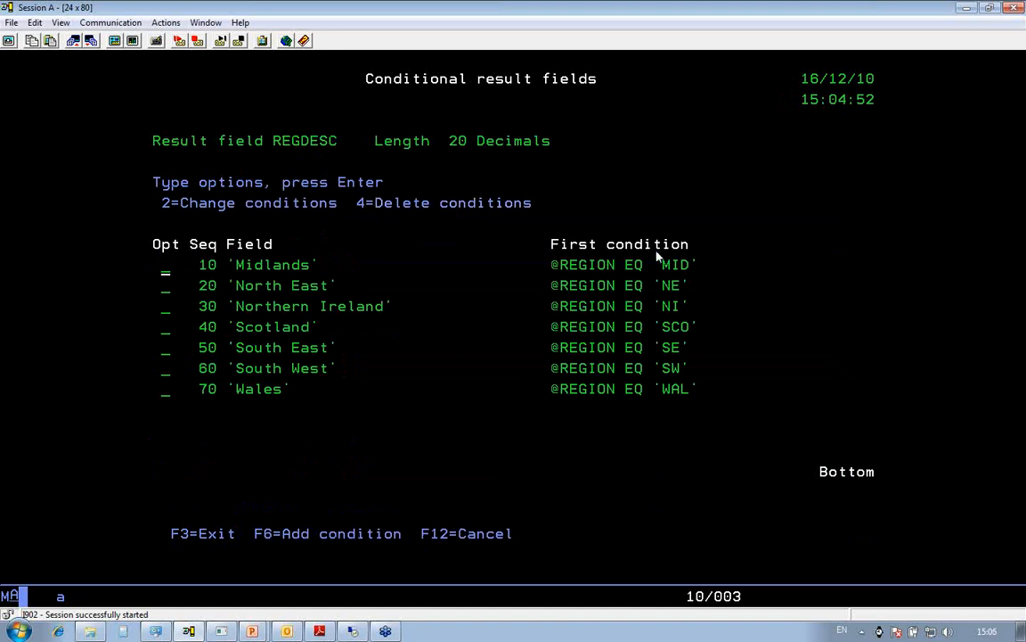
{"action": "mouse_move", "coordinate": [276, 275]}
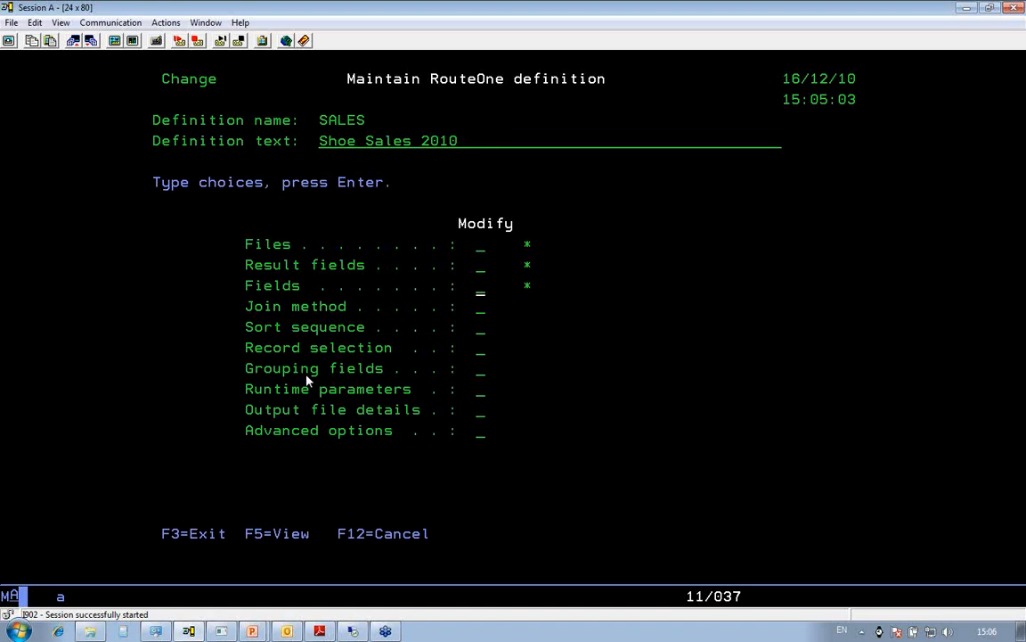
Review the SALES output fields such as REGION, REGDESC, CUSTNAME and the monthly values.
{"action": "type", "text": "1"}
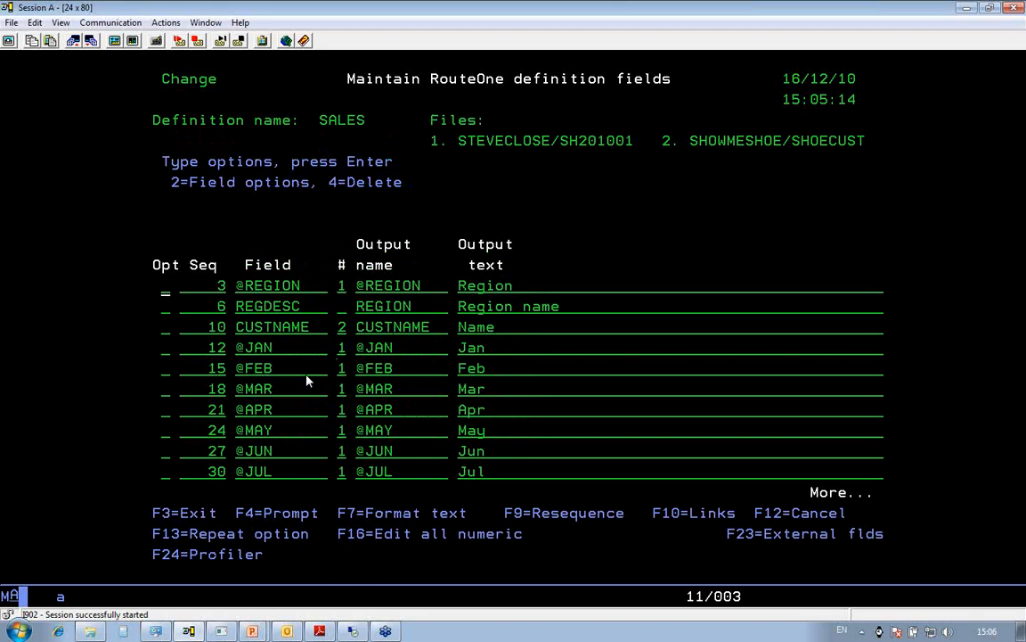
{"action": "mouse_move", "coordinate": [277, 299]}
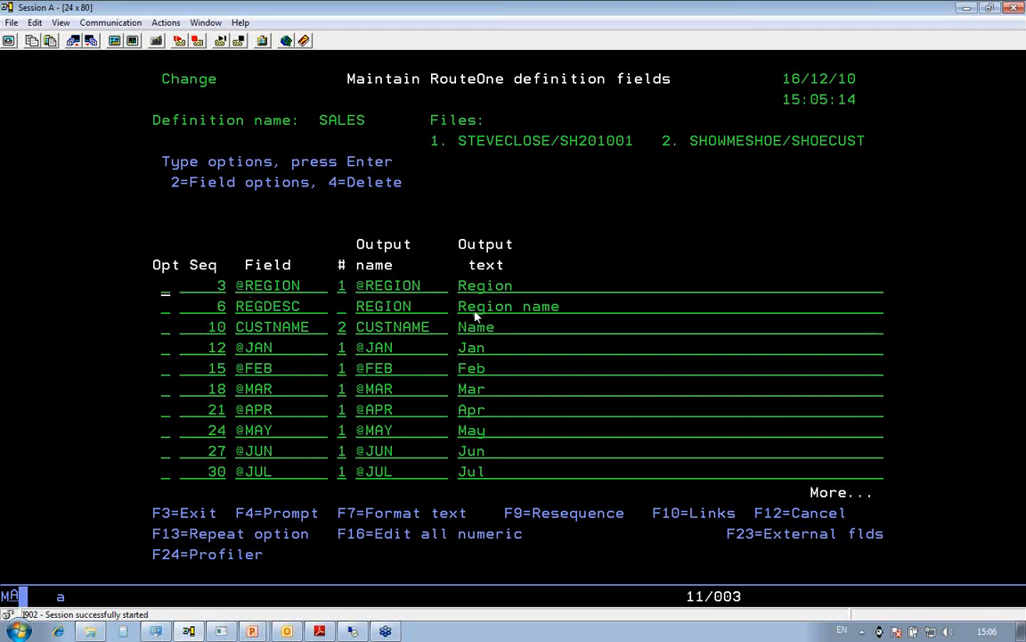
{"action": "mouse_move", "coordinate": [499, 301]}
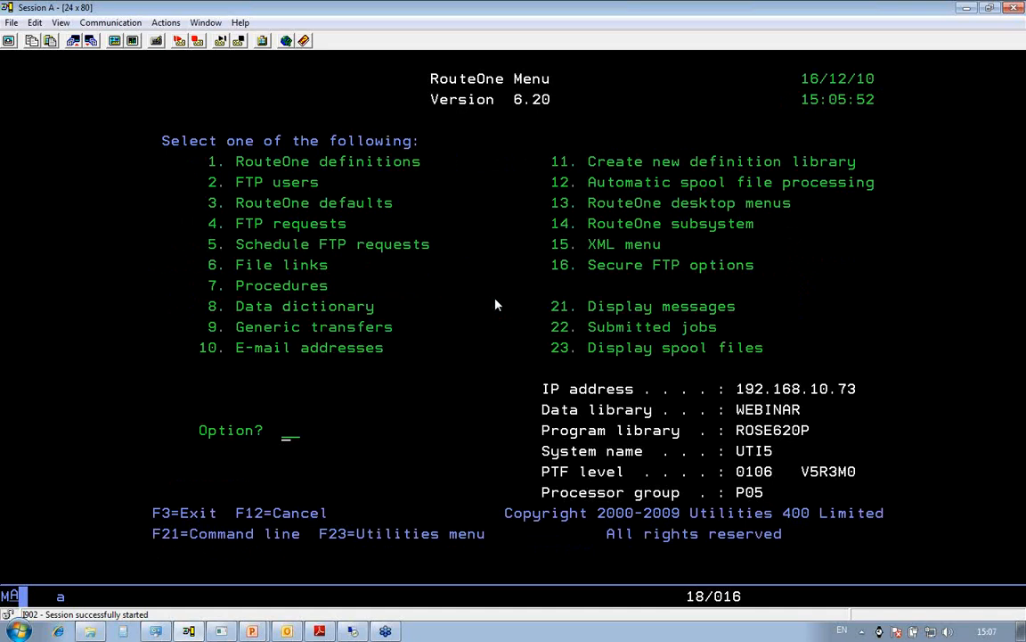
From main menu option 4, open the SALES FTP request for change.
{"action": "type", "text": "4"}
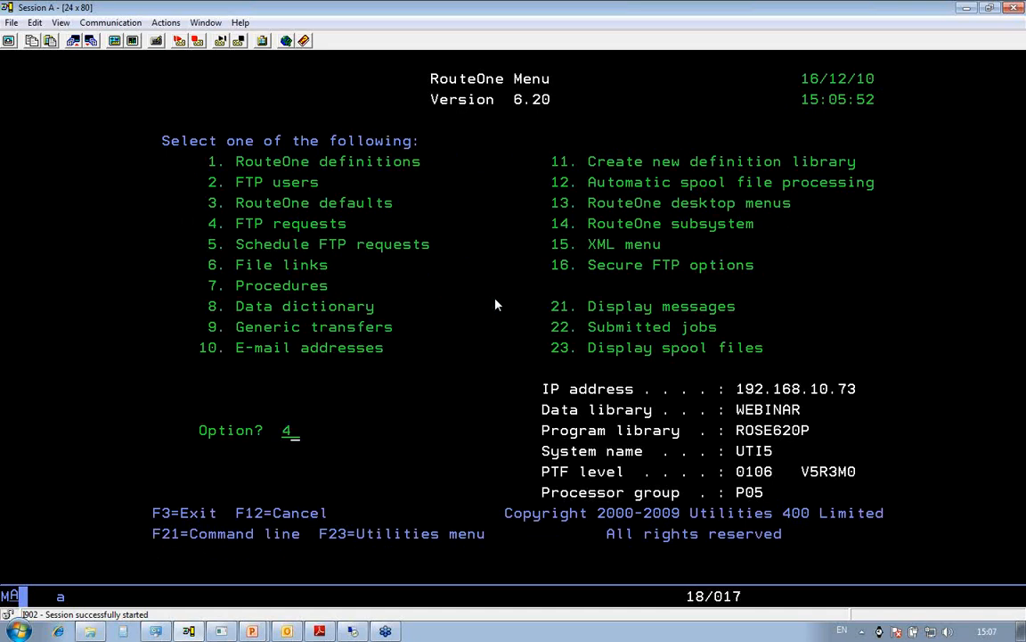
{"action": "key", "text": "Return"}
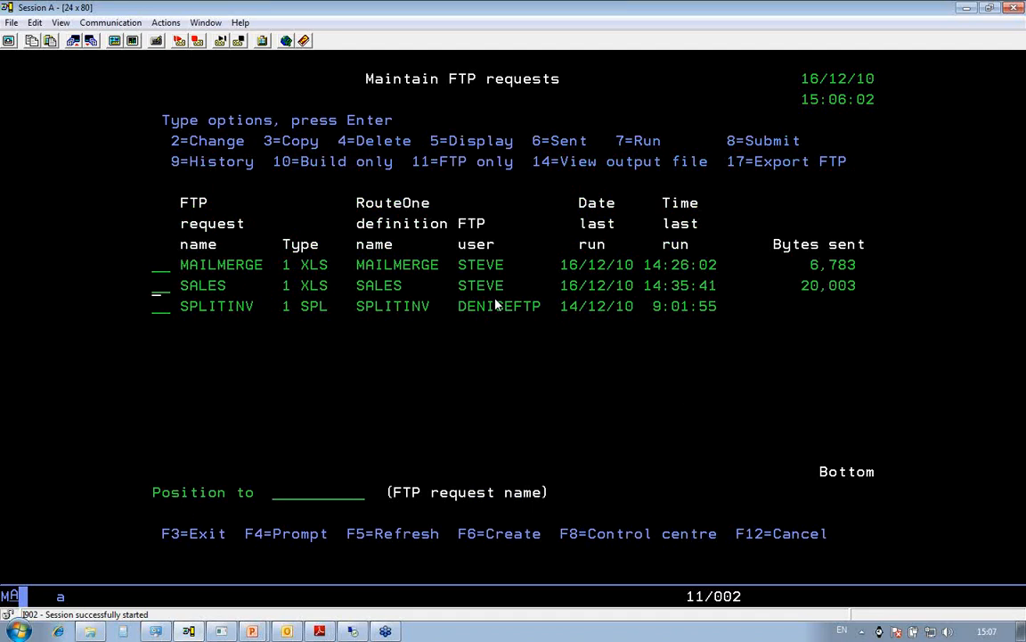
{"action": "type", "text": "2"}
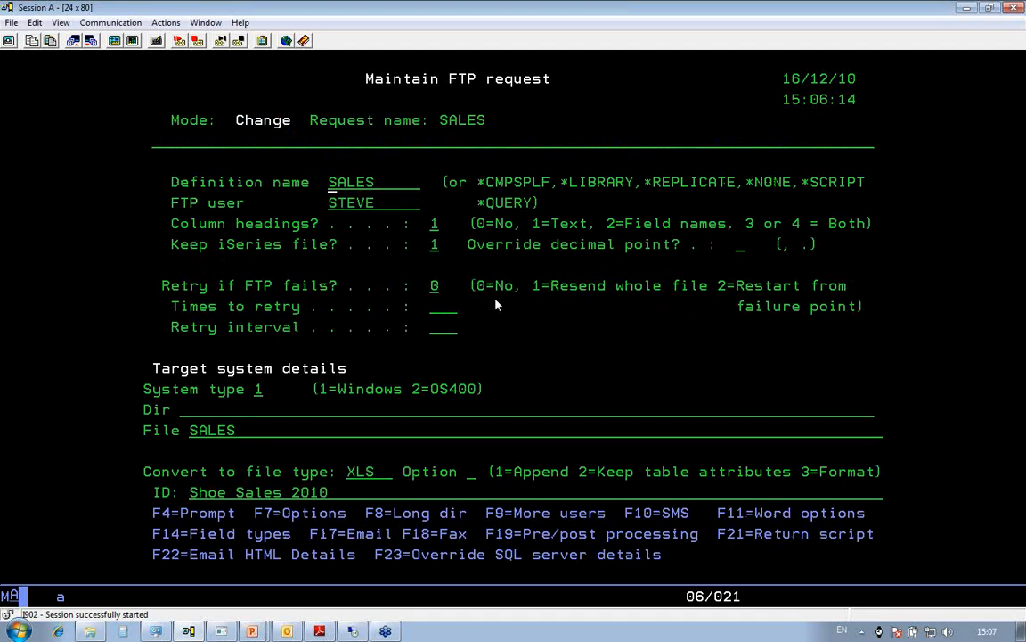
{"action": "mouse_move", "coordinate": [342, 235]}
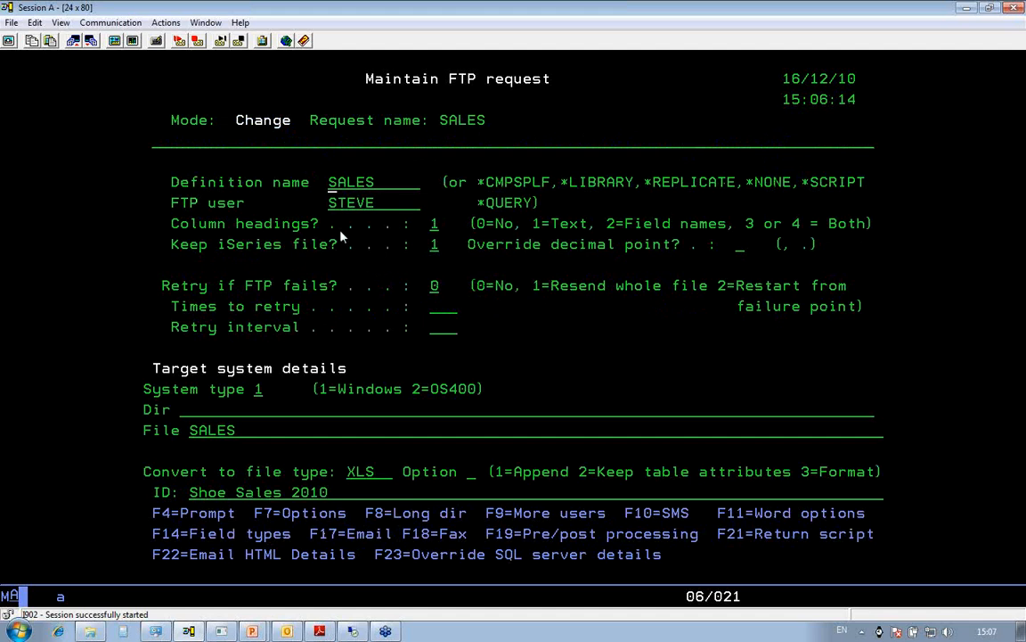
{"action": "mouse_move", "coordinate": [346, 221]}
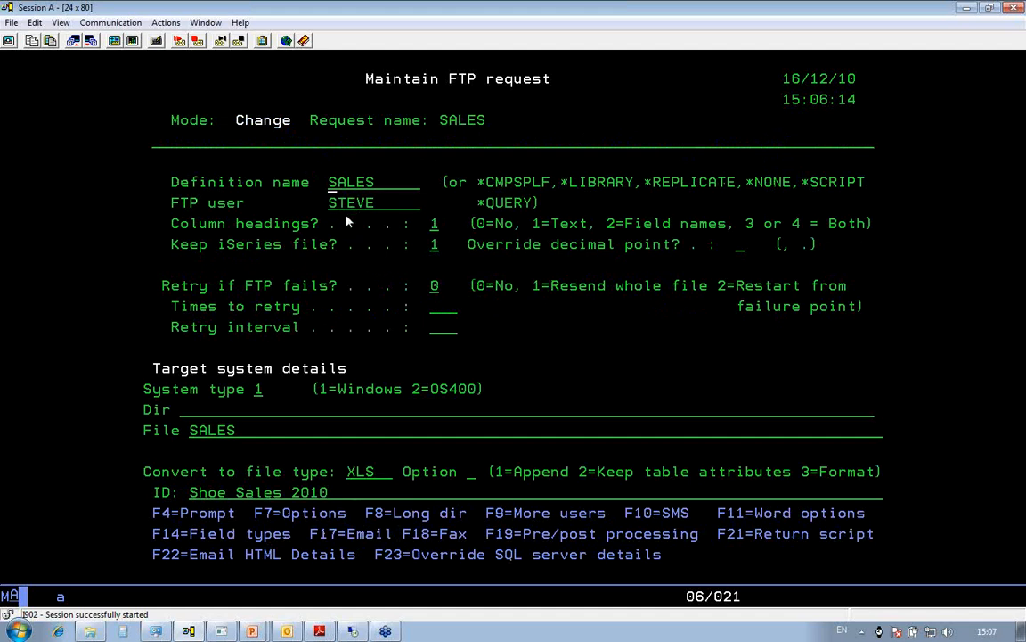
{"action": "mouse_move", "coordinate": [392, 331]}
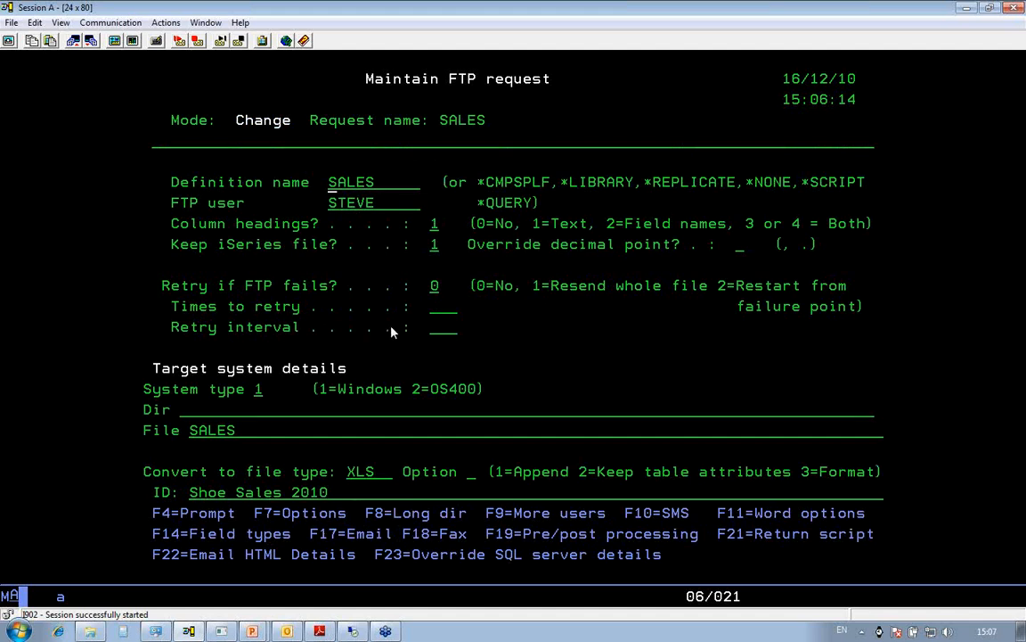
{"action": "mouse_move", "coordinate": [428, 274]}
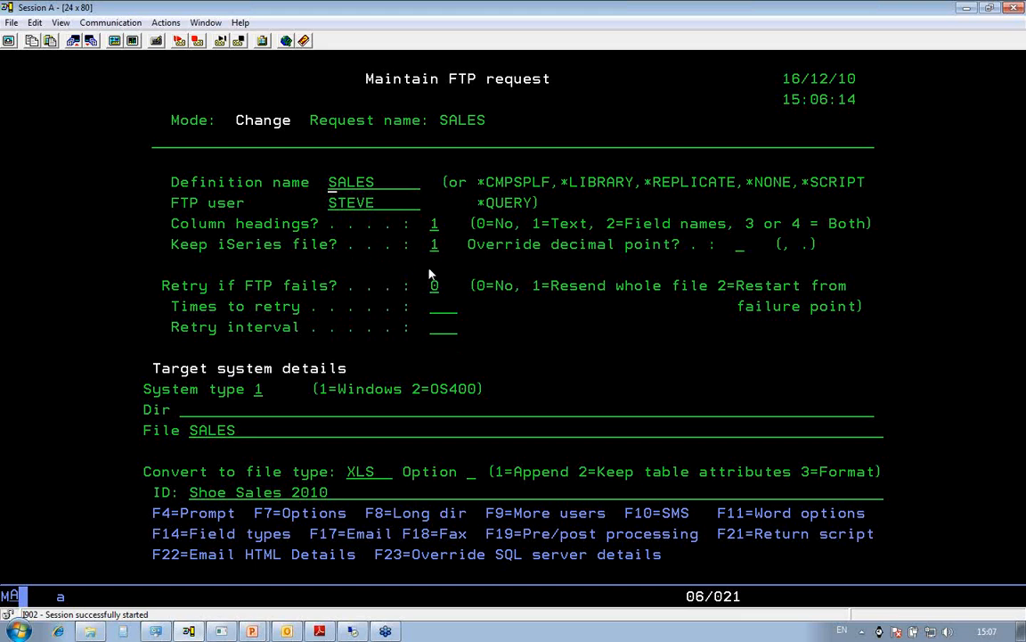
{"action": "mouse_move", "coordinate": [531, 385]}
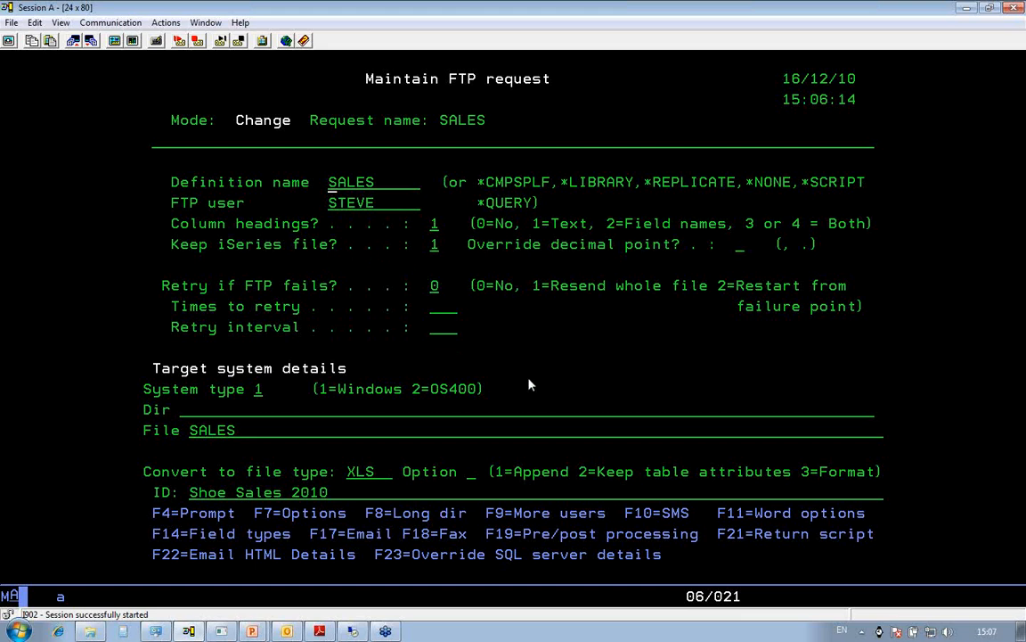
{"action": "mouse_move", "coordinate": [355, 481]}
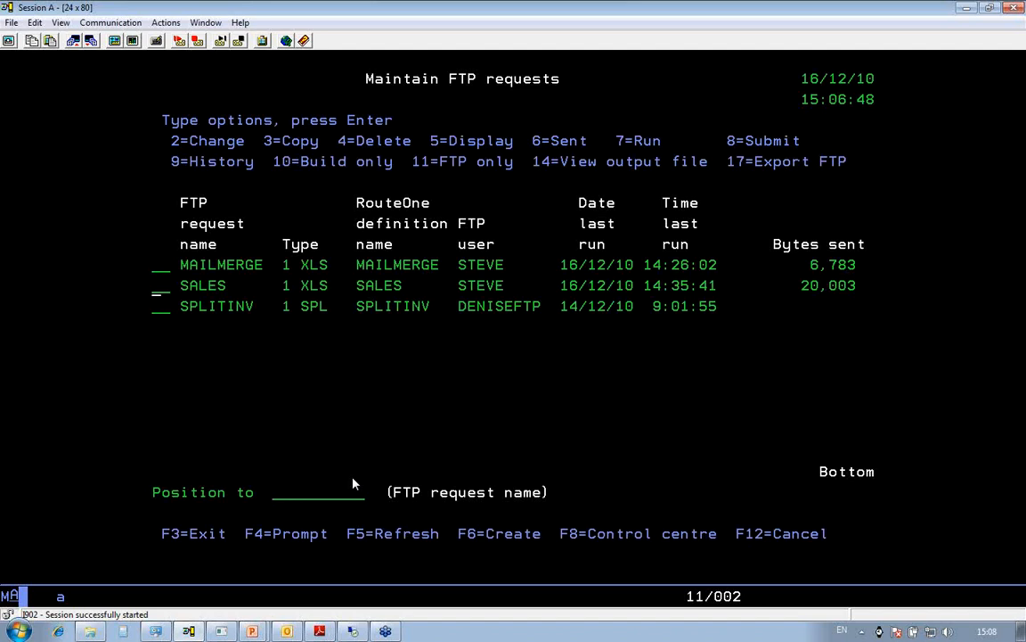
Run the SALES FTP request again with option 7, sending 20,041 bytes.
{"action": "type", "text": "7"}
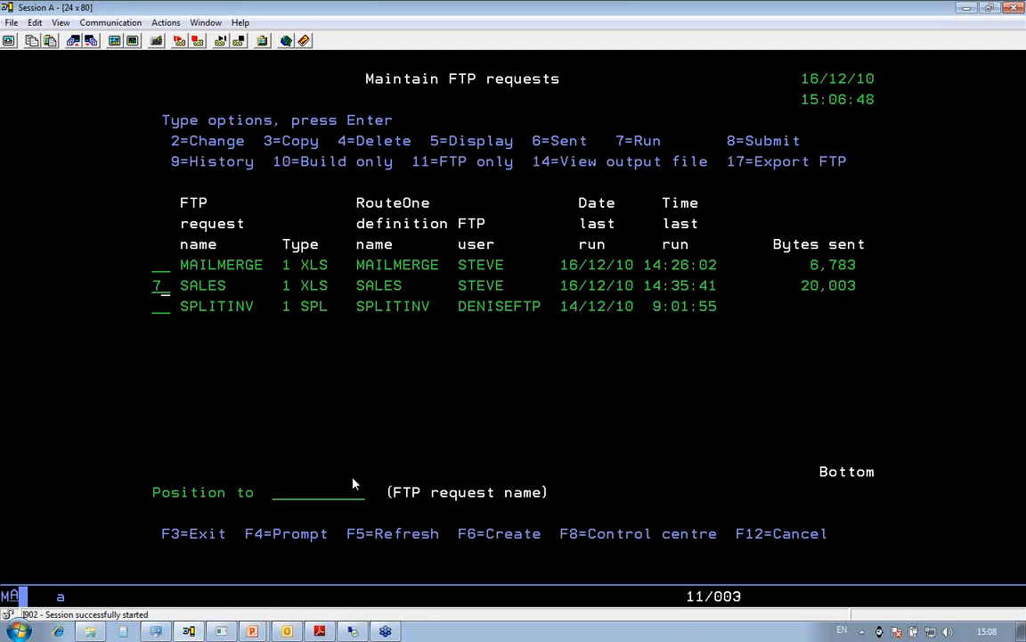
{"action": "key", "text": "Return"}
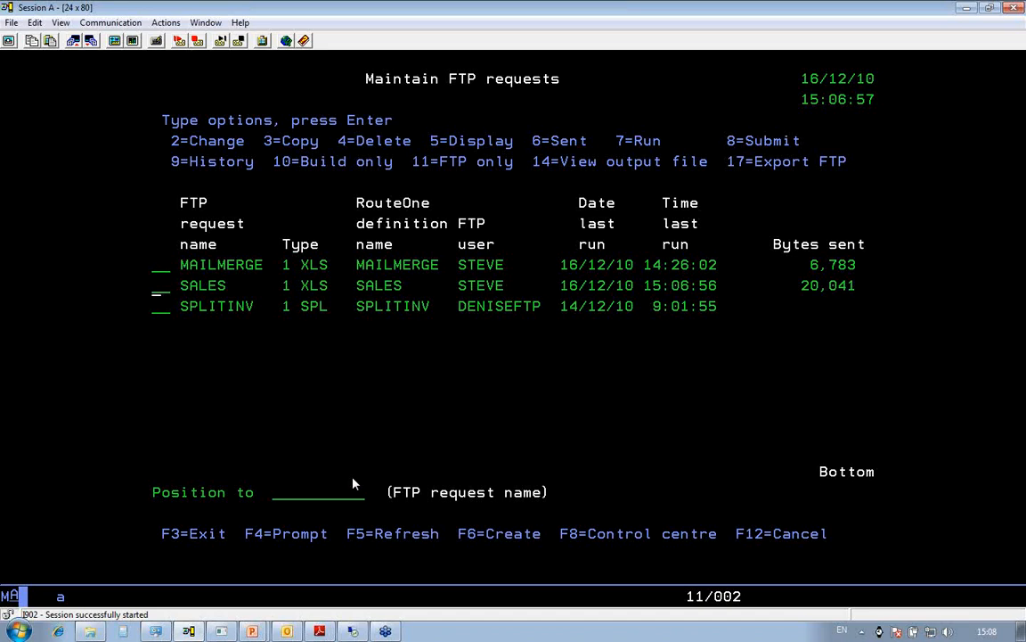
{"action": "mouse_move", "coordinate": [221, 632]}
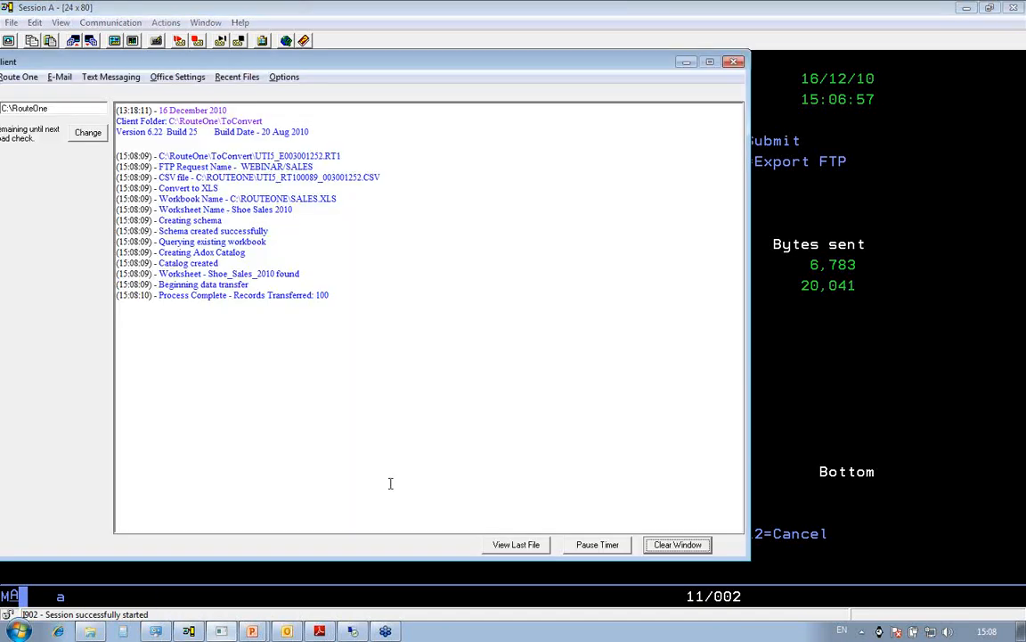
{"action": "mouse_move", "coordinate": [385, 333]}
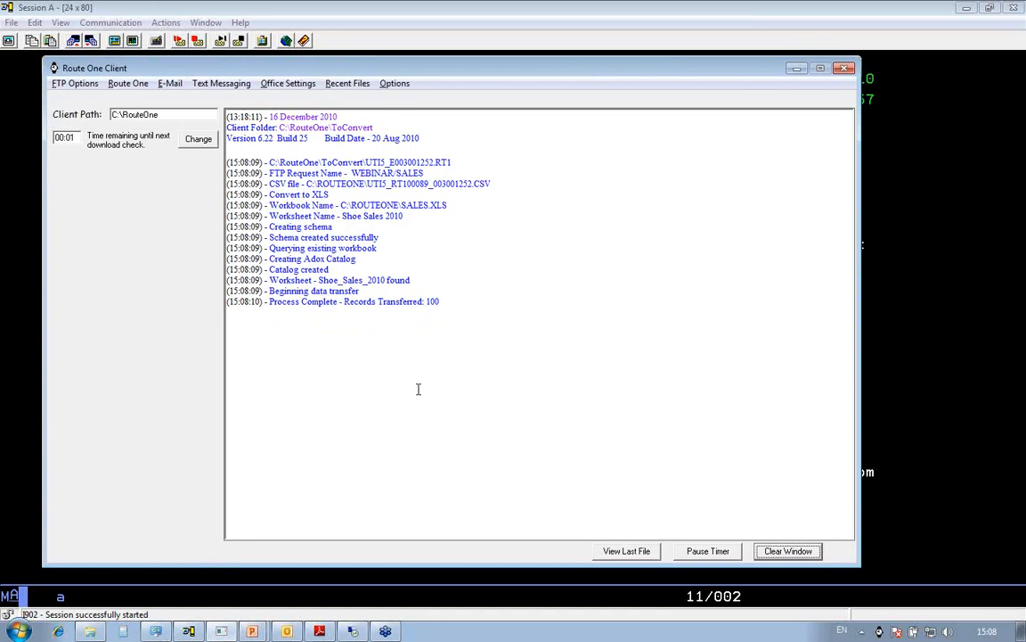
{"action": "mouse_move", "coordinate": [471, 218]}
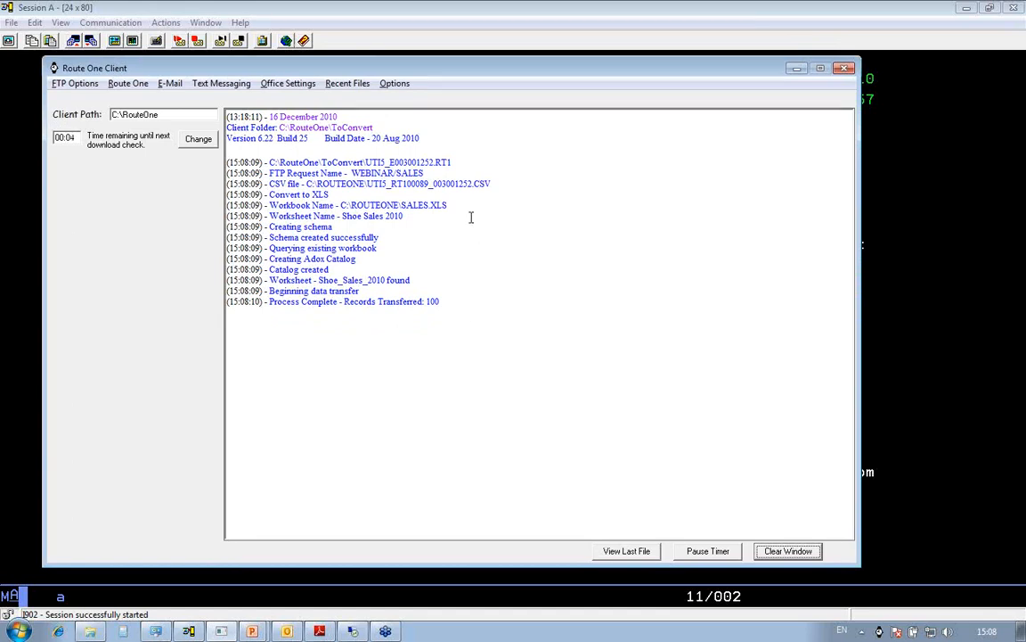
{"action": "mouse_move", "coordinate": [410, 336]}
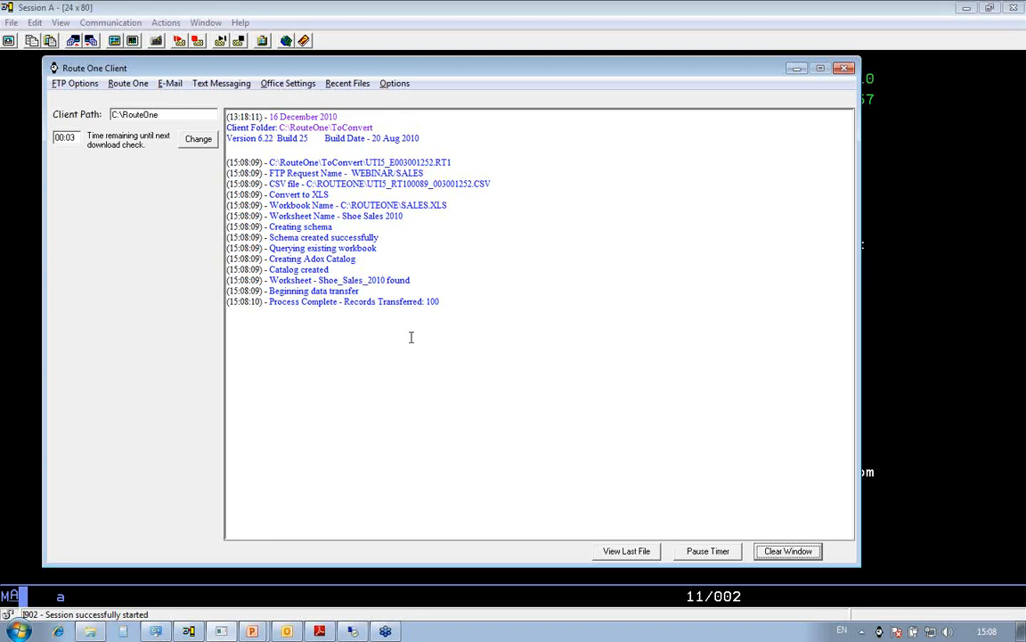
{"action": "mouse_move", "coordinate": [358, 449]}
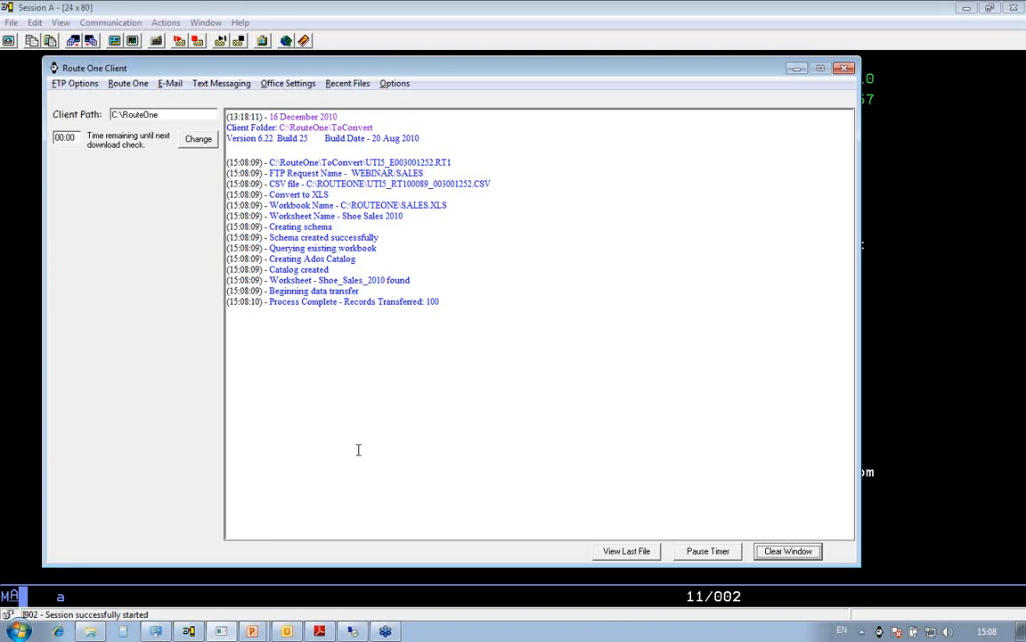
{"action": "mouse_move", "coordinate": [719, 358]}
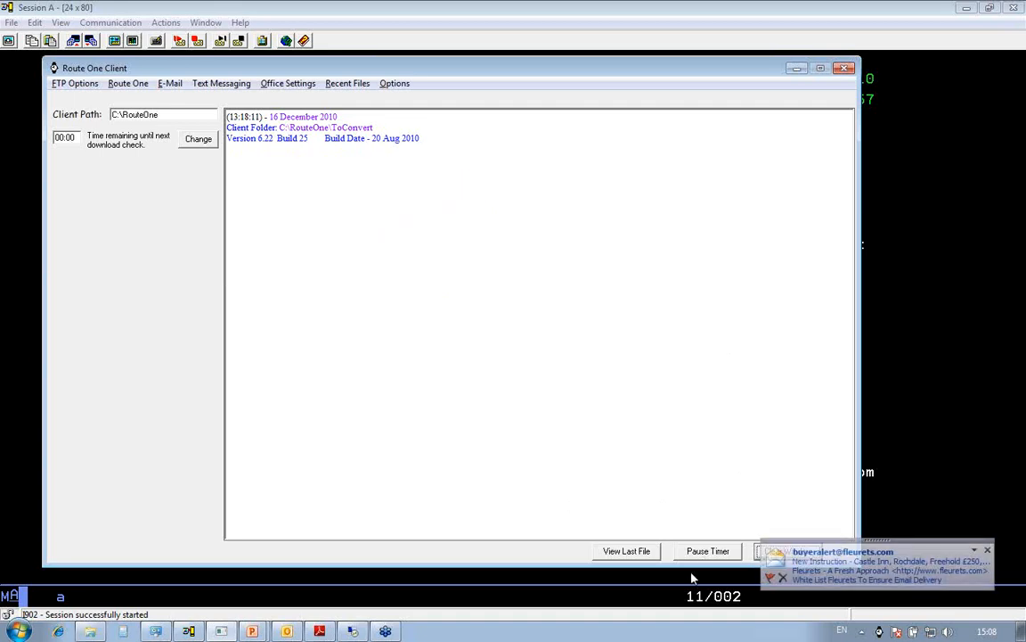
Minimise RouteOne Client to reach the SALES request's XLS special options in the terminal.
{"action": "left_click", "coordinate": [627, 551]}
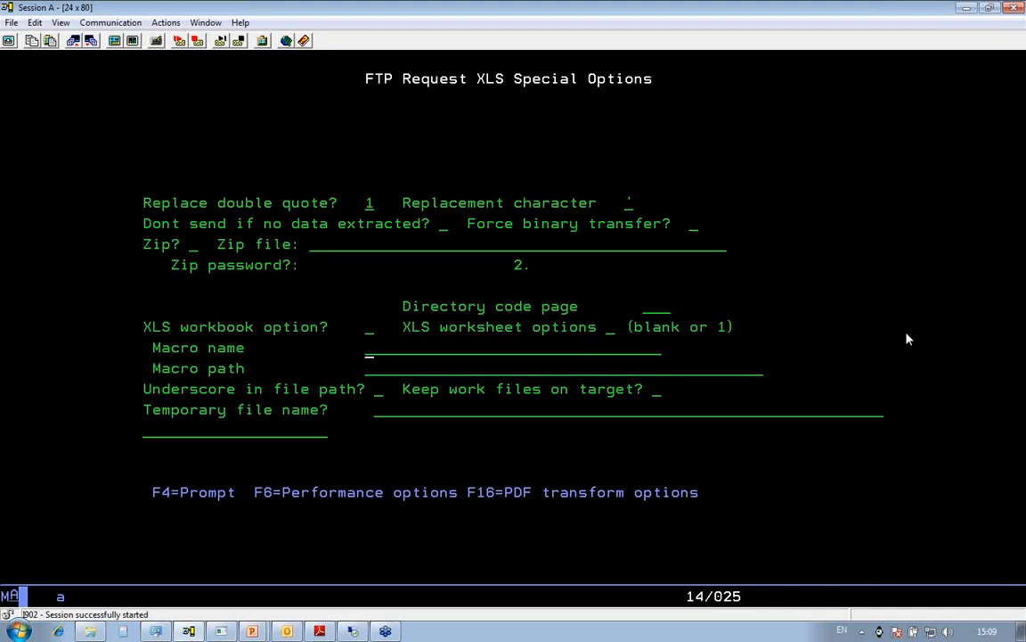
Set macro name PostProcess with macro path c:\routeone\process.x on the SALES request.
{"action": "type", "text": "Post"}
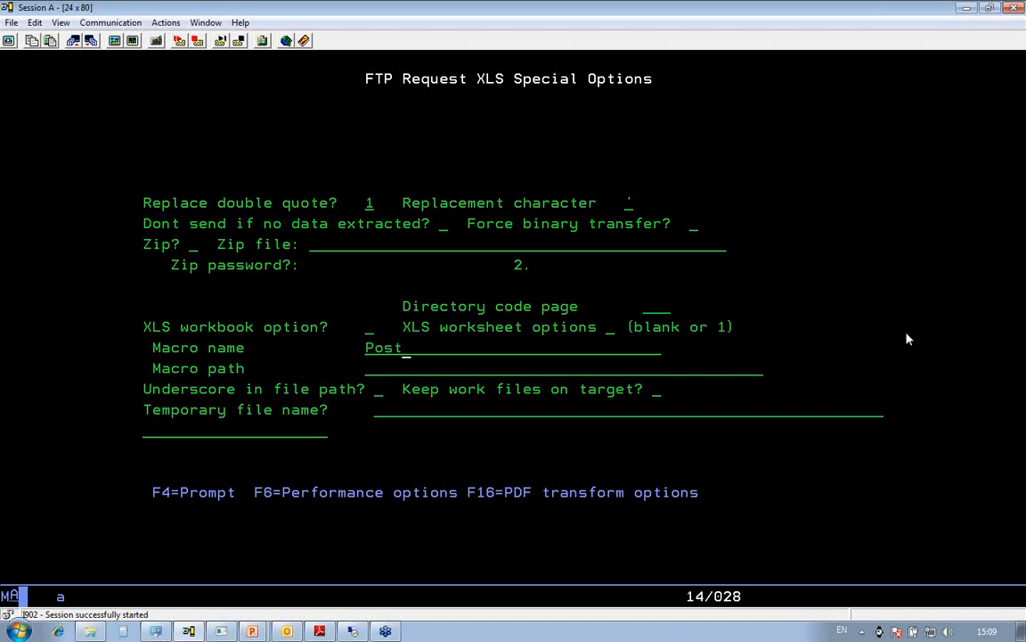
{"action": "type", "text": "Proce"}
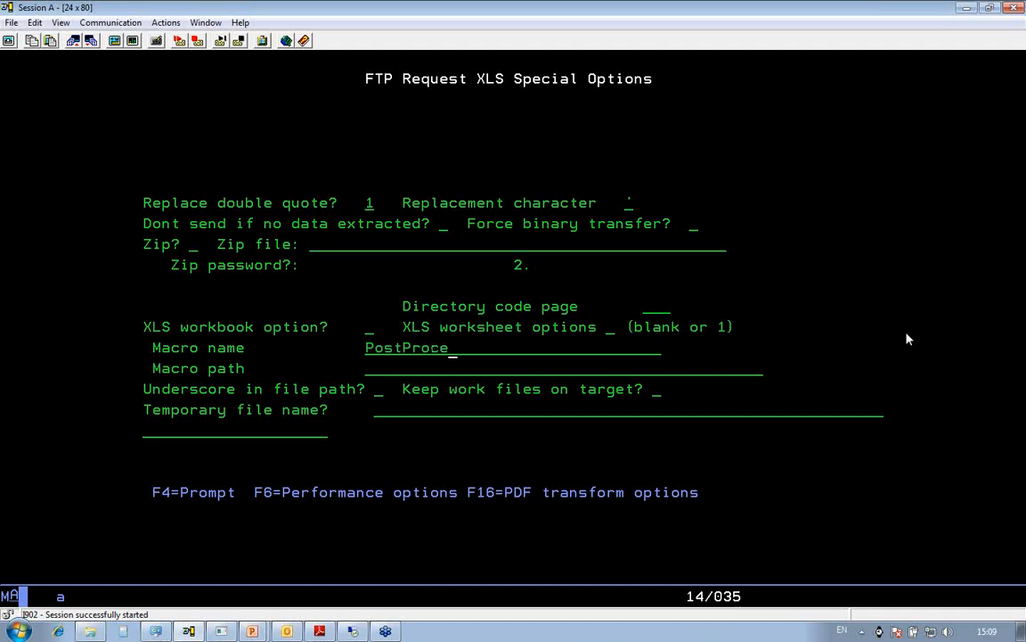
{"action": "type", "text": "ss"}
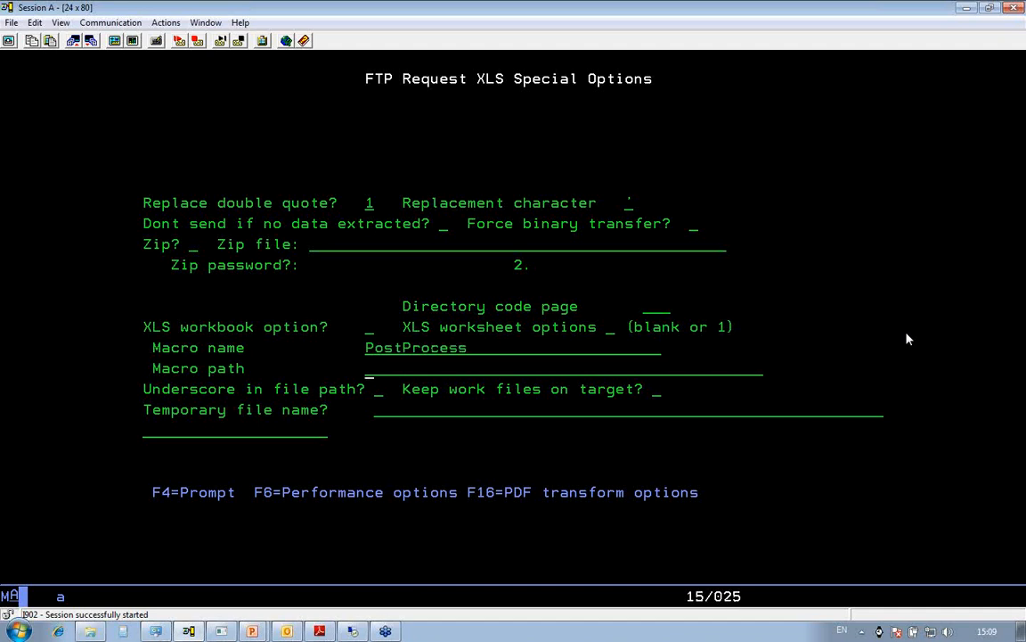
{"action": "type", "text": "c:"}
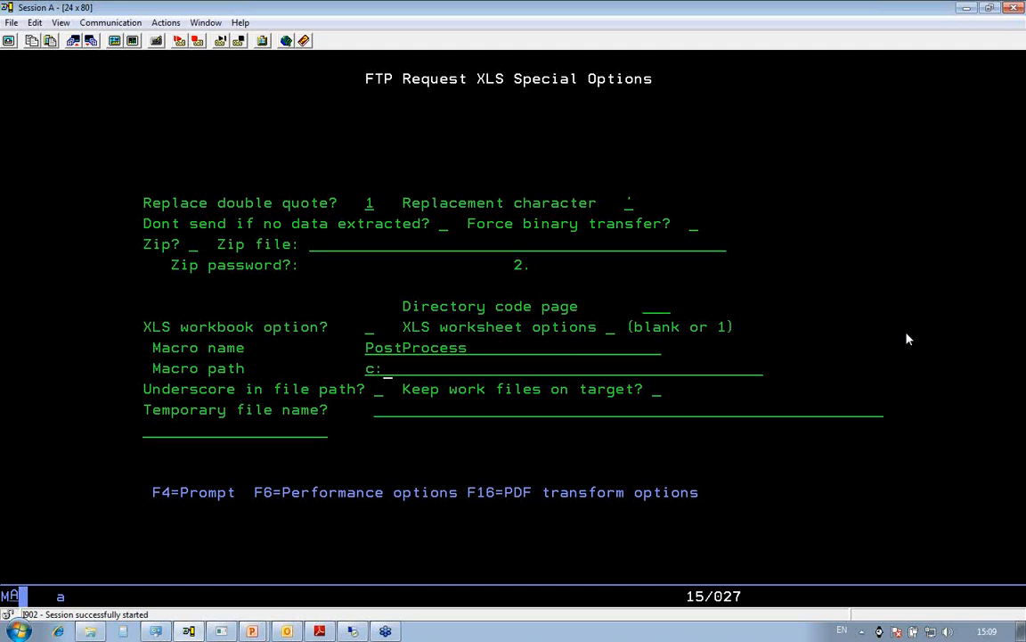
{"action": "type", "text": "\\r"}
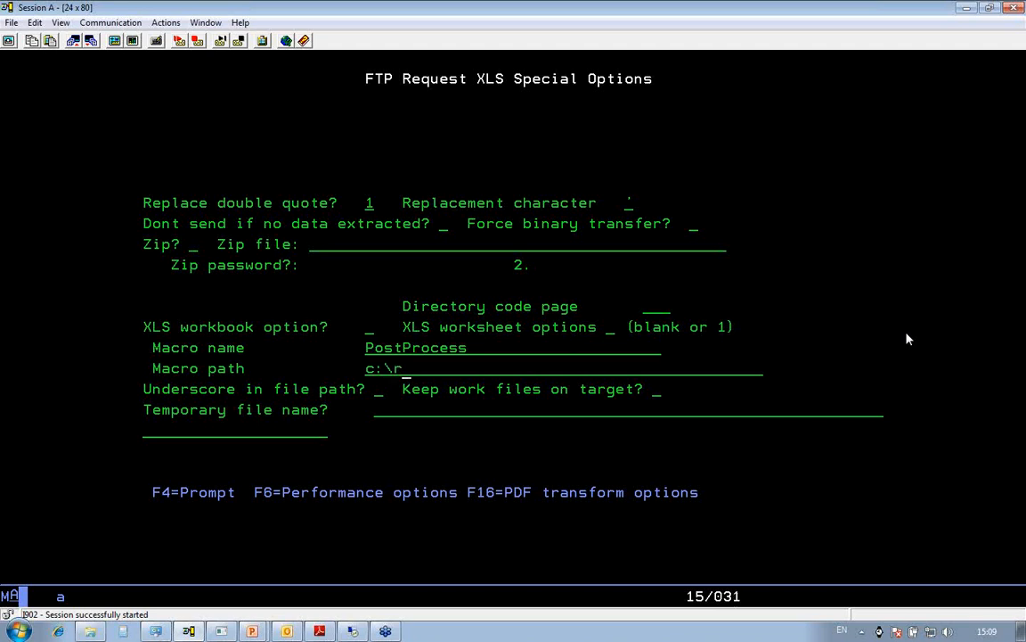
{"action": "type", "text": "outeone"}
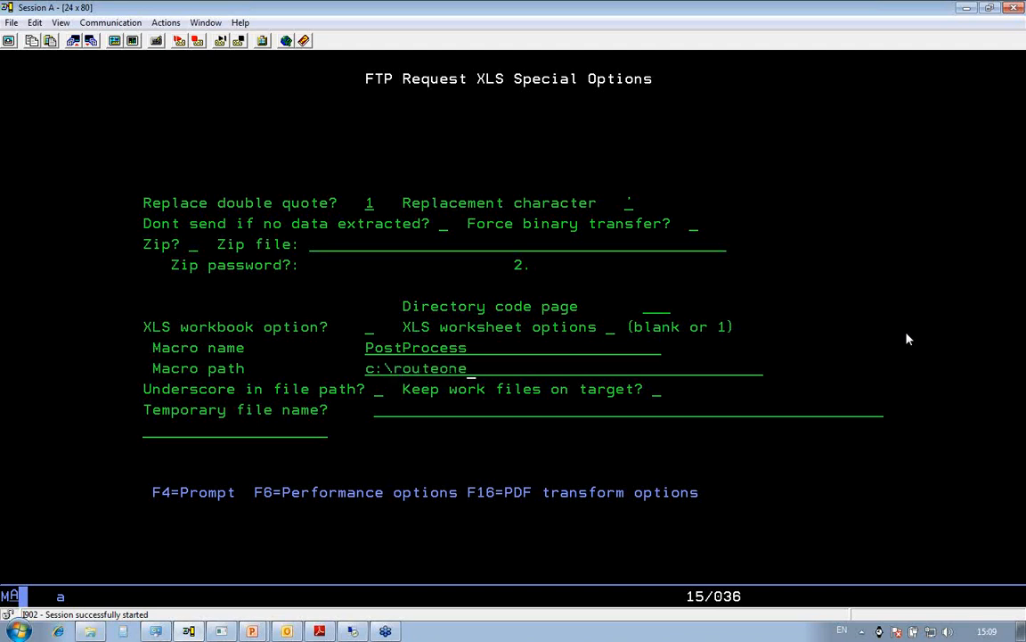
{"action": "type", "text": "\\proc"}
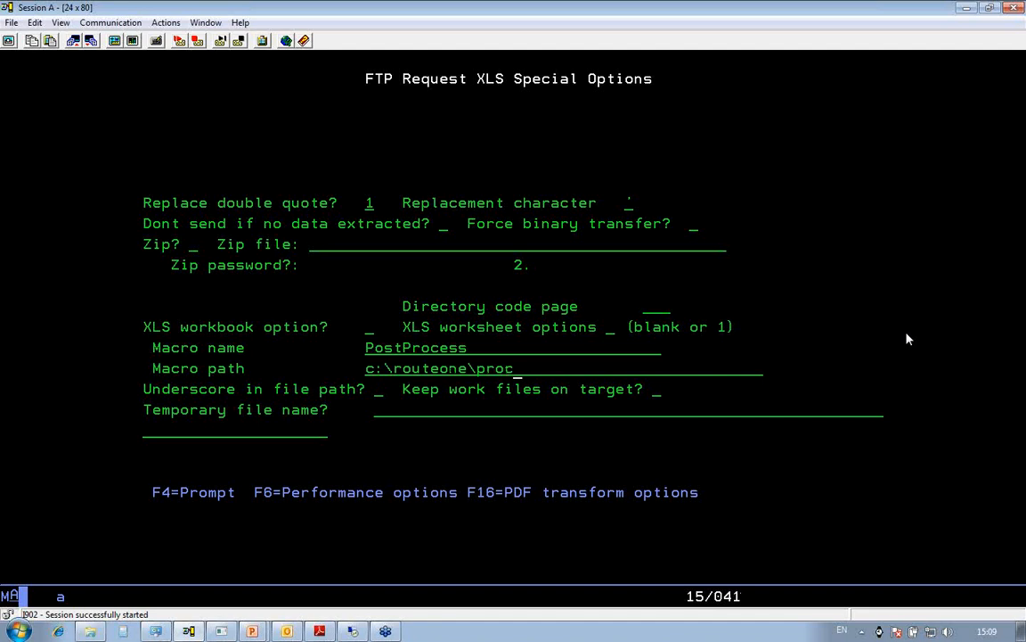
{"action": "type", "text": "ess.x"}
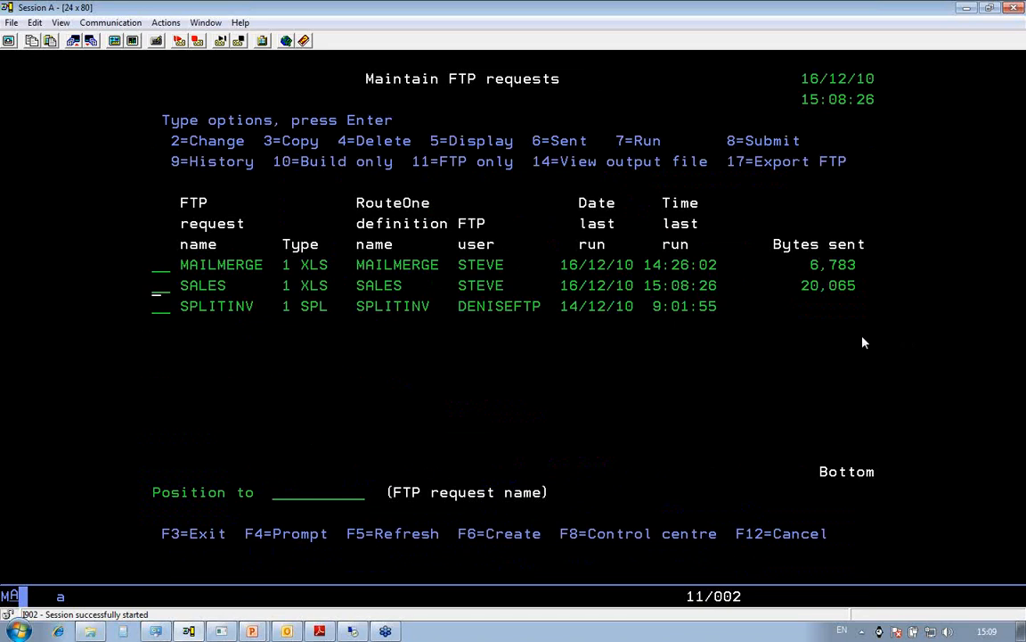
{"action": "mouse_move", "coordinate": [485, 638]}
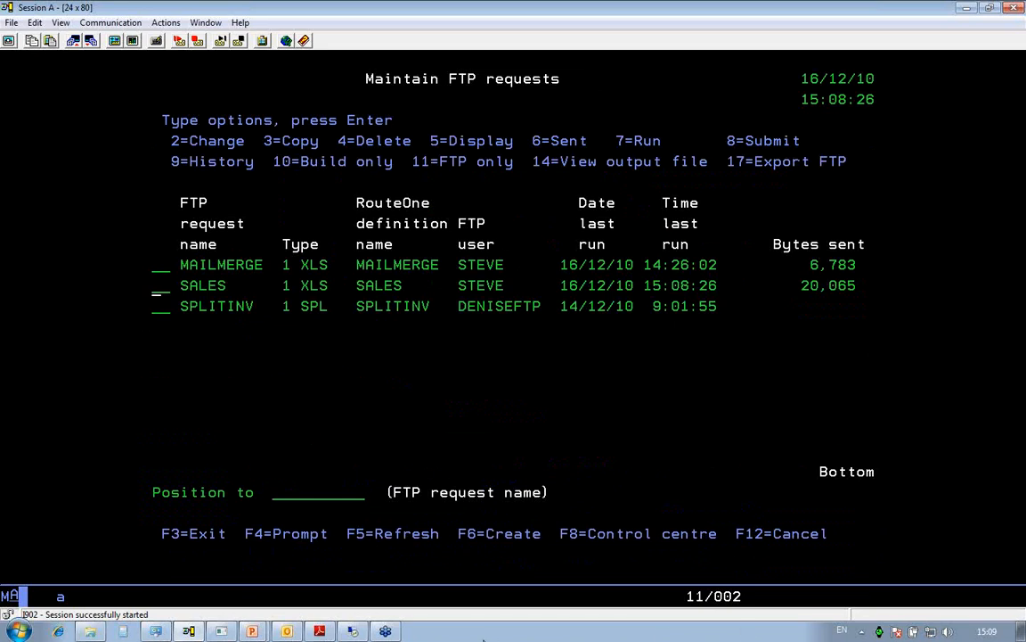
{"action": "mouse_move", "coordinate": [836, 614]}
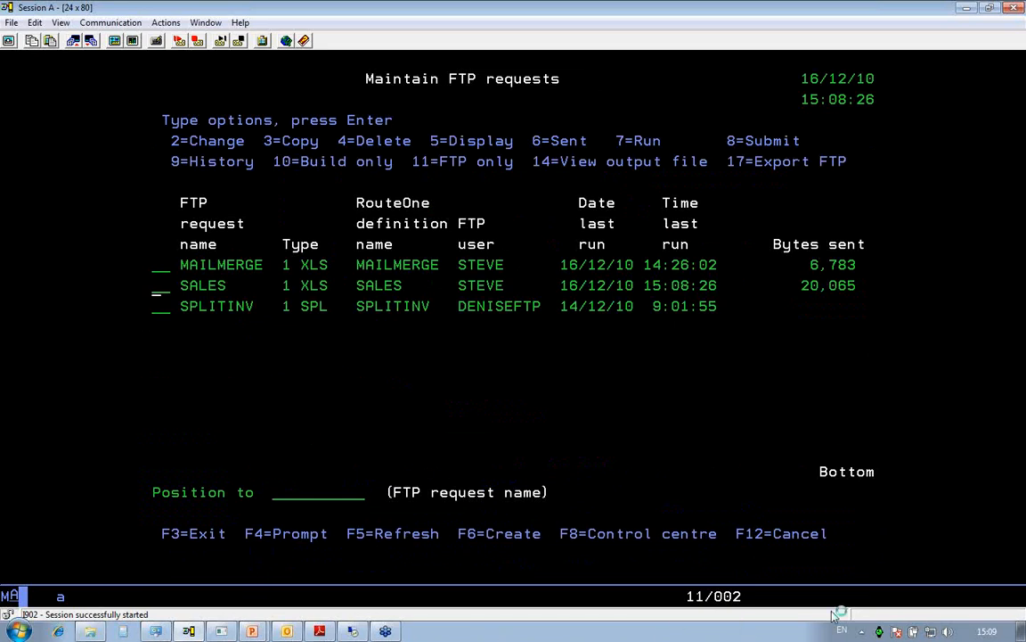
{"action": "mouse_move", "coordinate": [877, 633]}
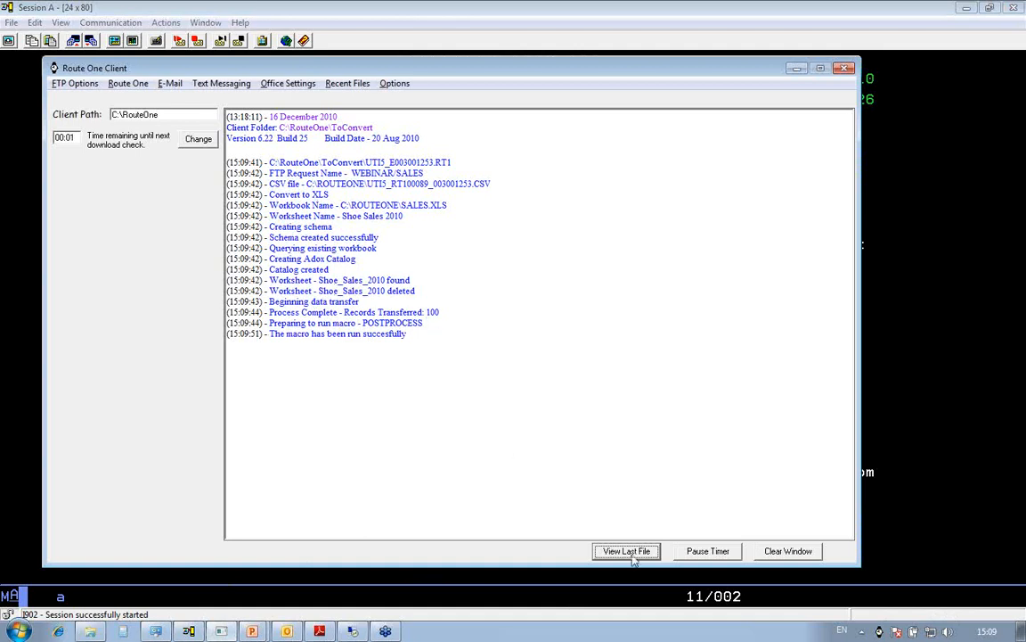
View the last produced file, SALES.XLS, after the macro succeeds.
{"action": "left_click", "coordinate": [627, 551]}
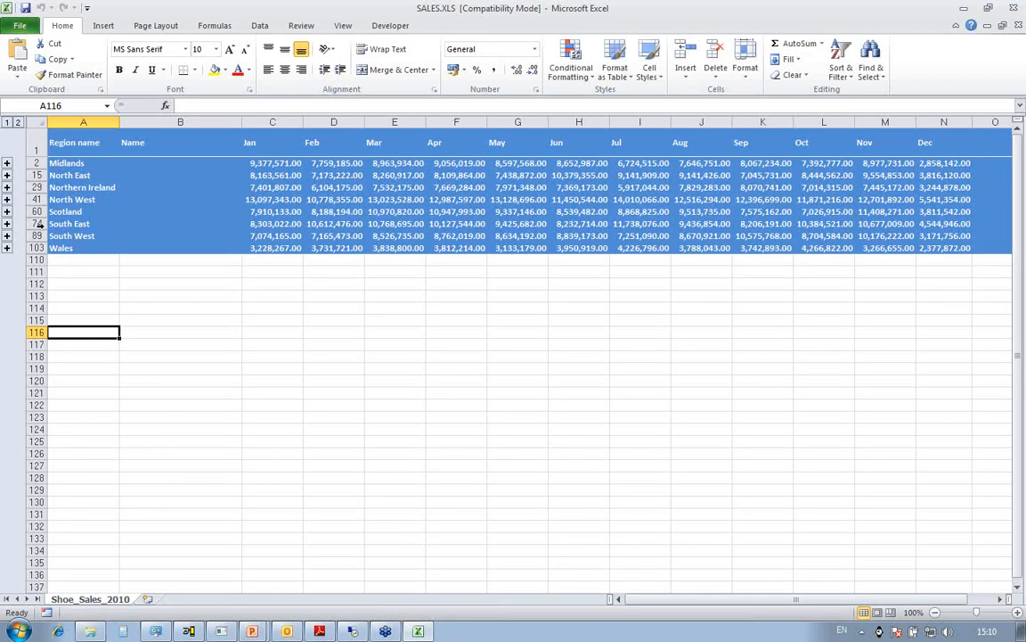
Expand and collapse the Midlands region group, then close SALES.XLS to get the save prompt.
{"action": "left_click", "coordinate": [7, 164]}
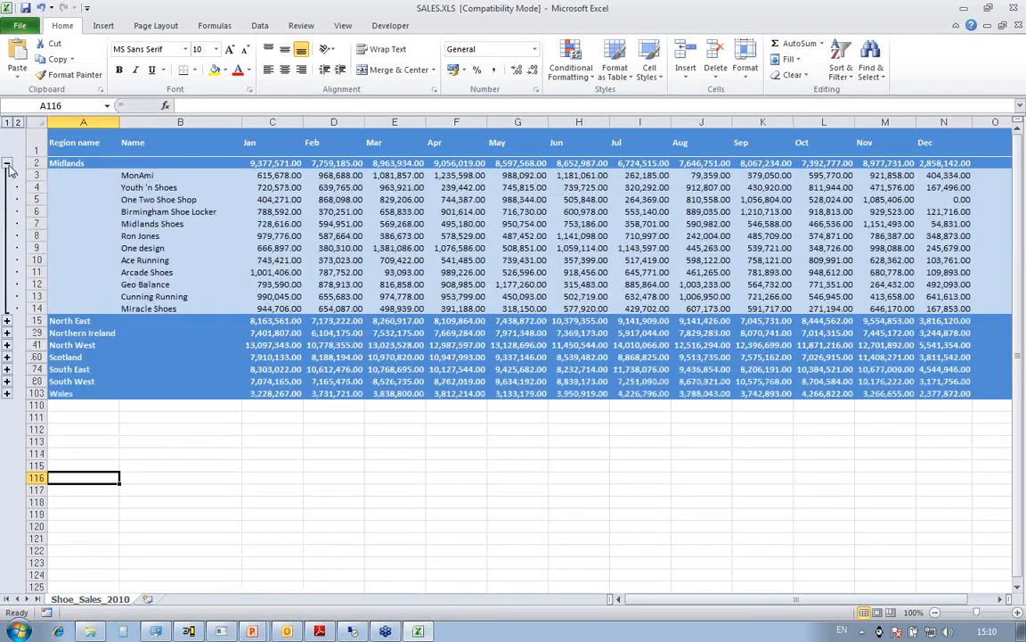
{"action": "left_click", "coordinate": [7, 163]}
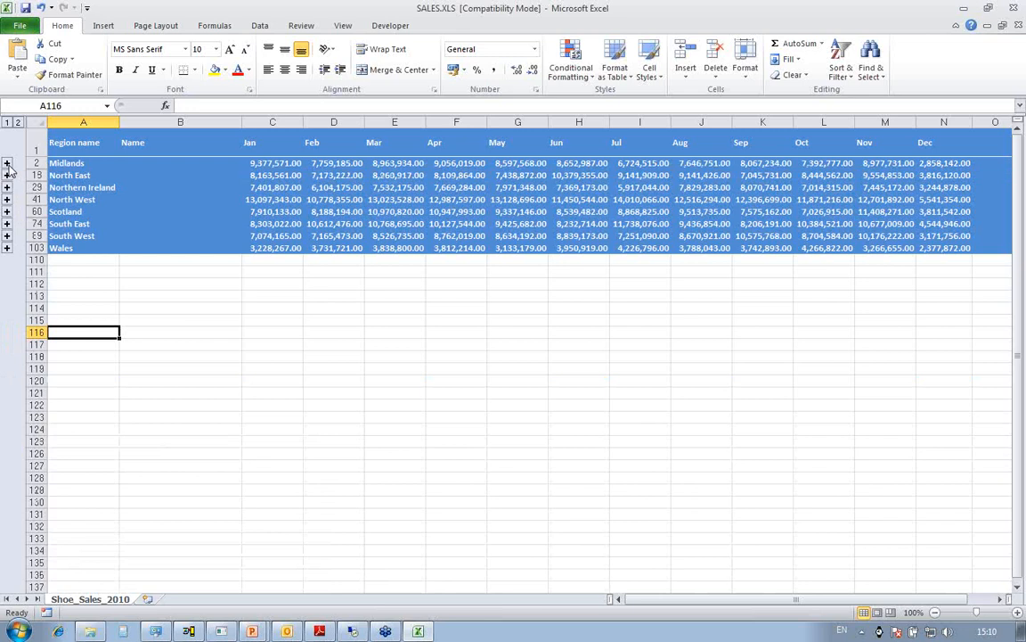
{"action": "left_click", "coordinate": [7, 200]}
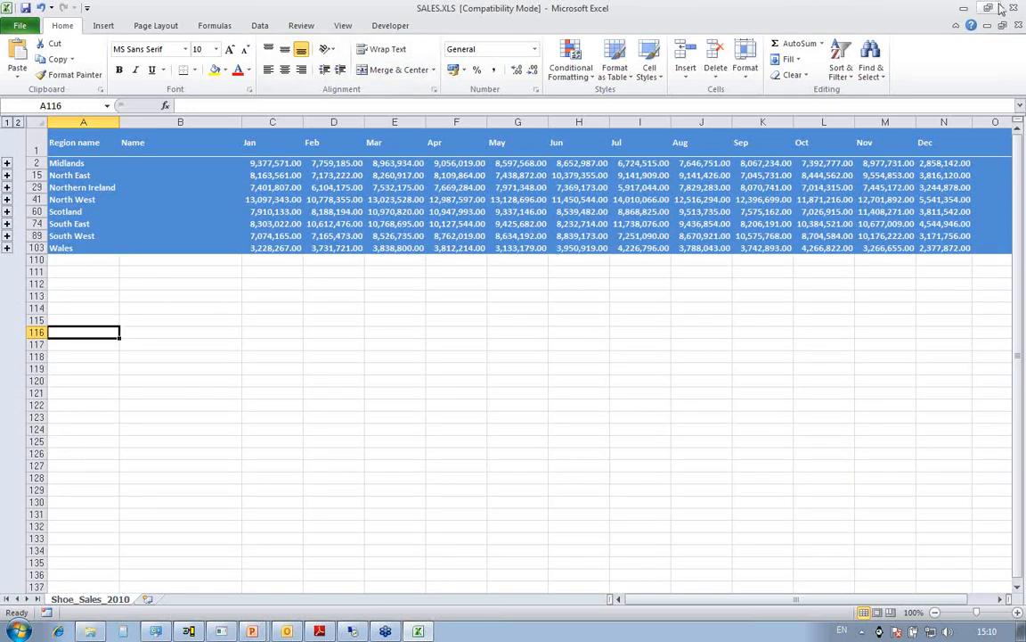
{"action": "left_click", "coordinate": [1002, 7]}
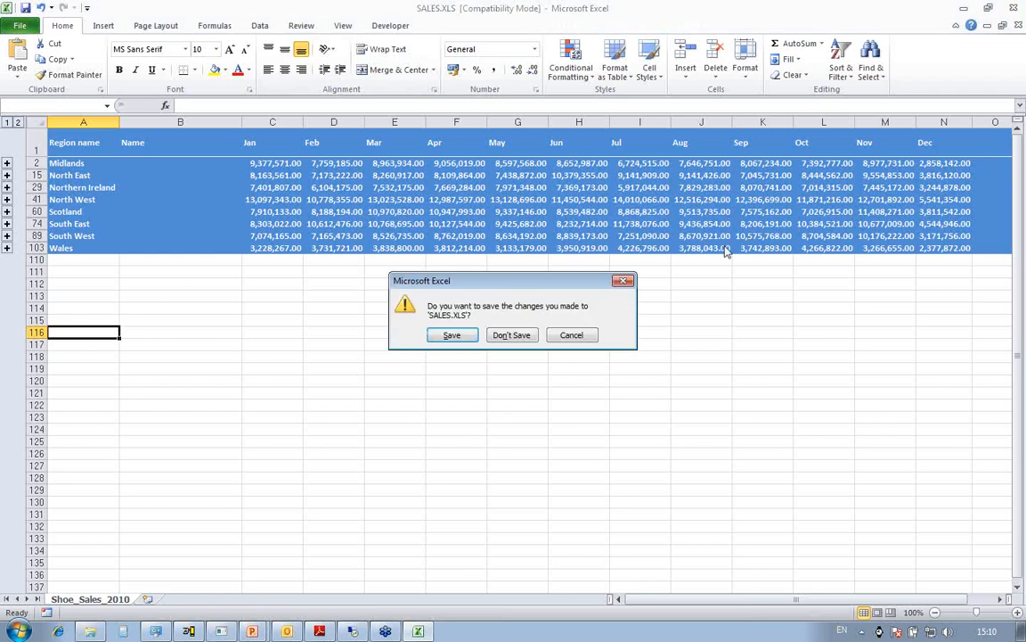